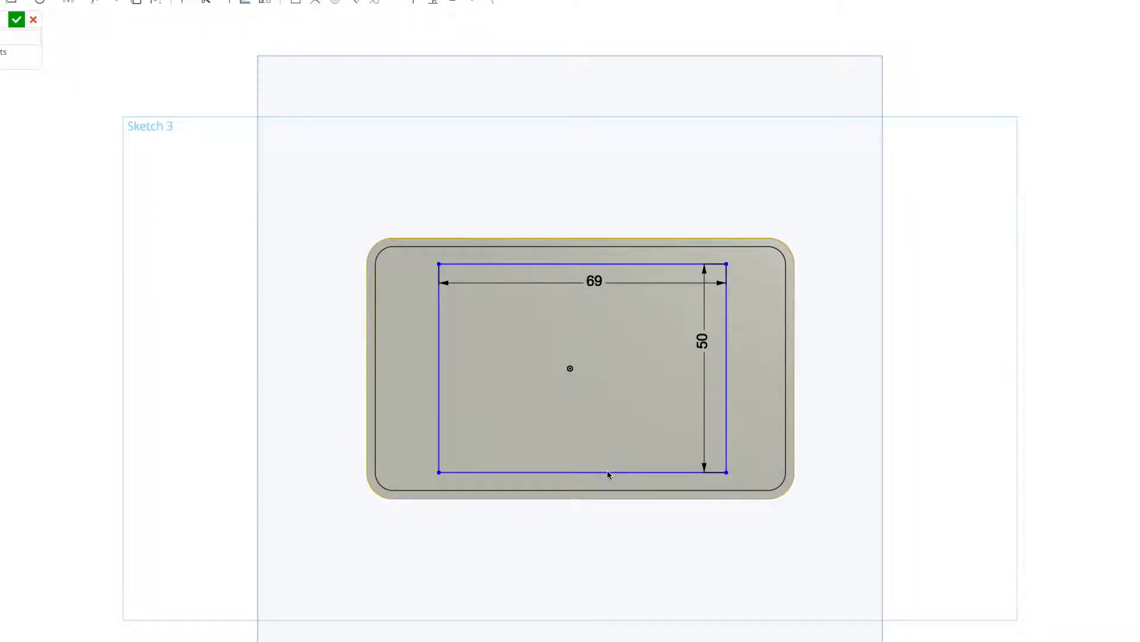
Step: Accept the 69 × 50 opening sketch so the cut goes through the case floor
click(15, 19)
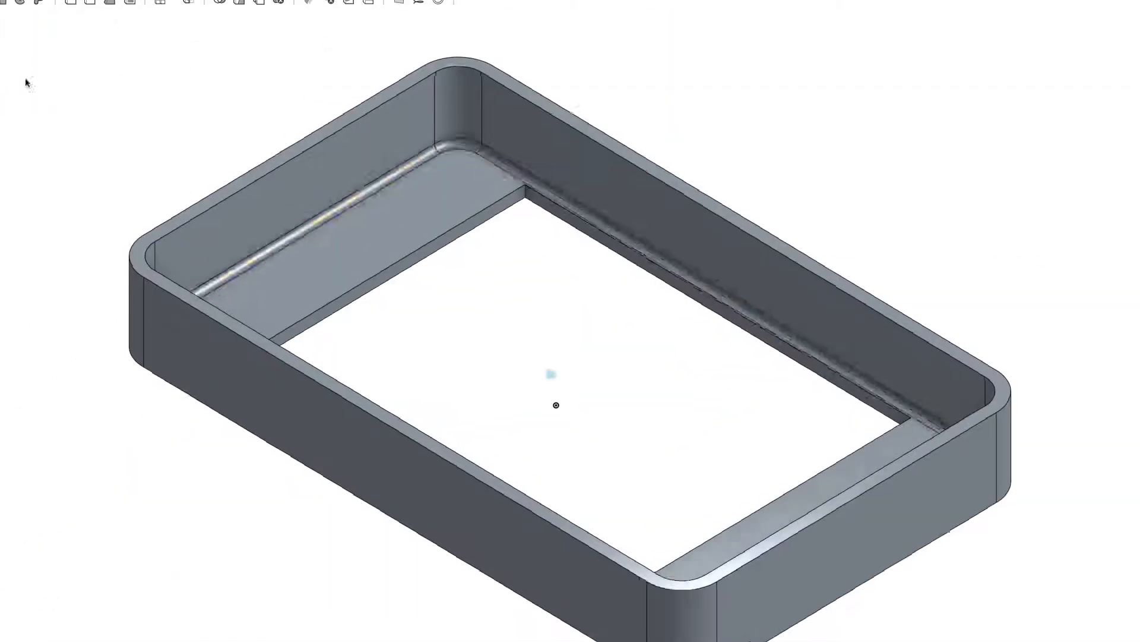